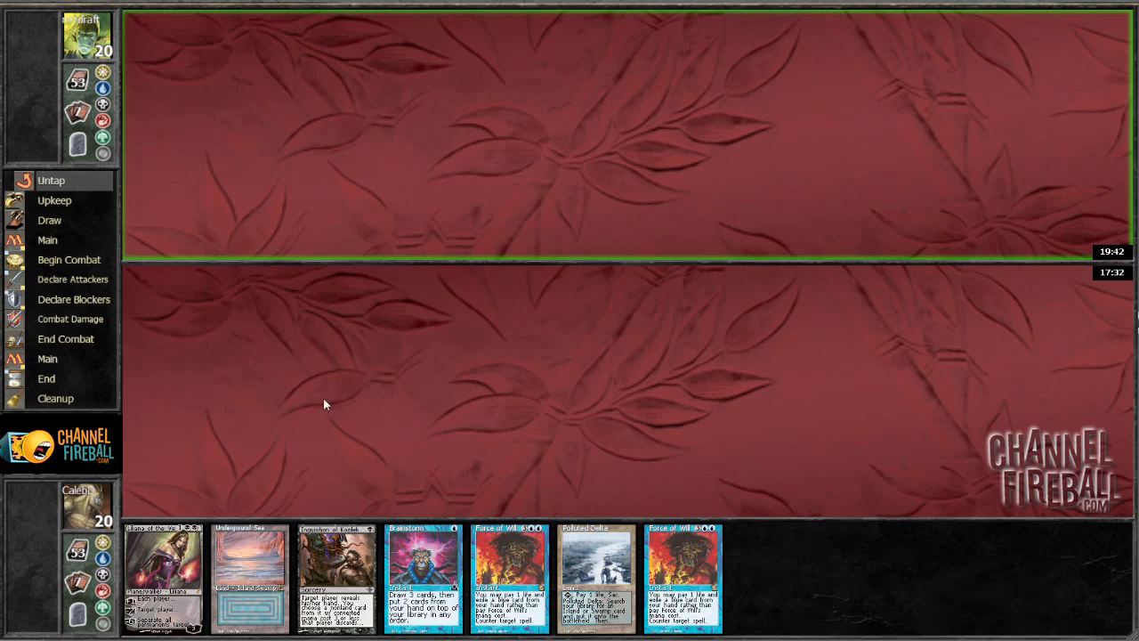
mouse_move(55, 475)
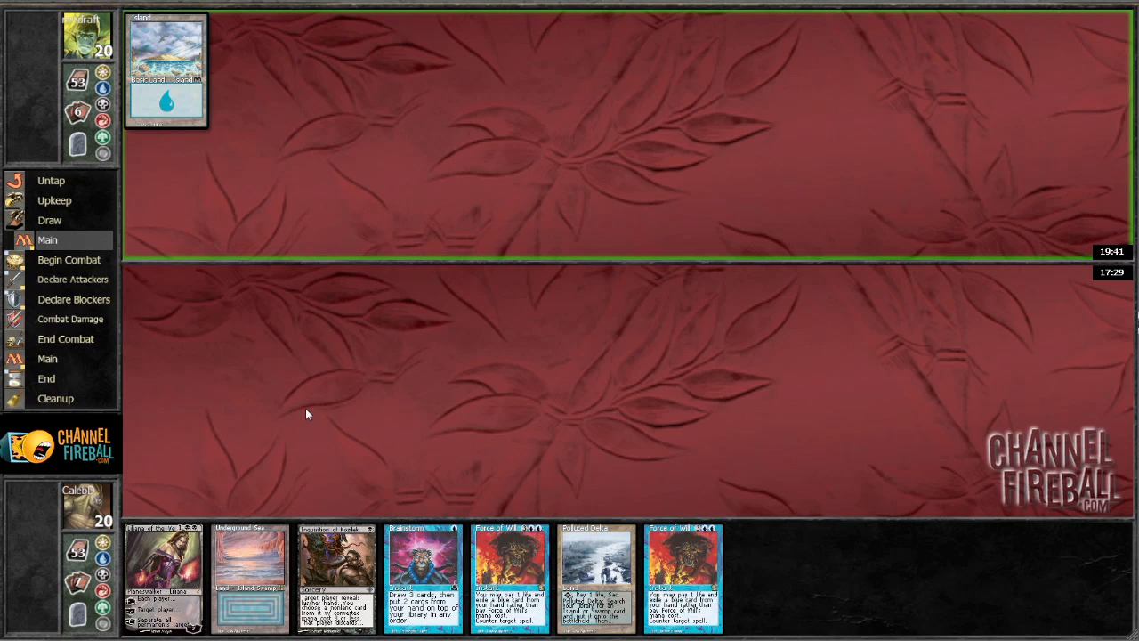
- Pass priority through the opponent's turn until Chrome Mox is drawn
left_click(69, 259)
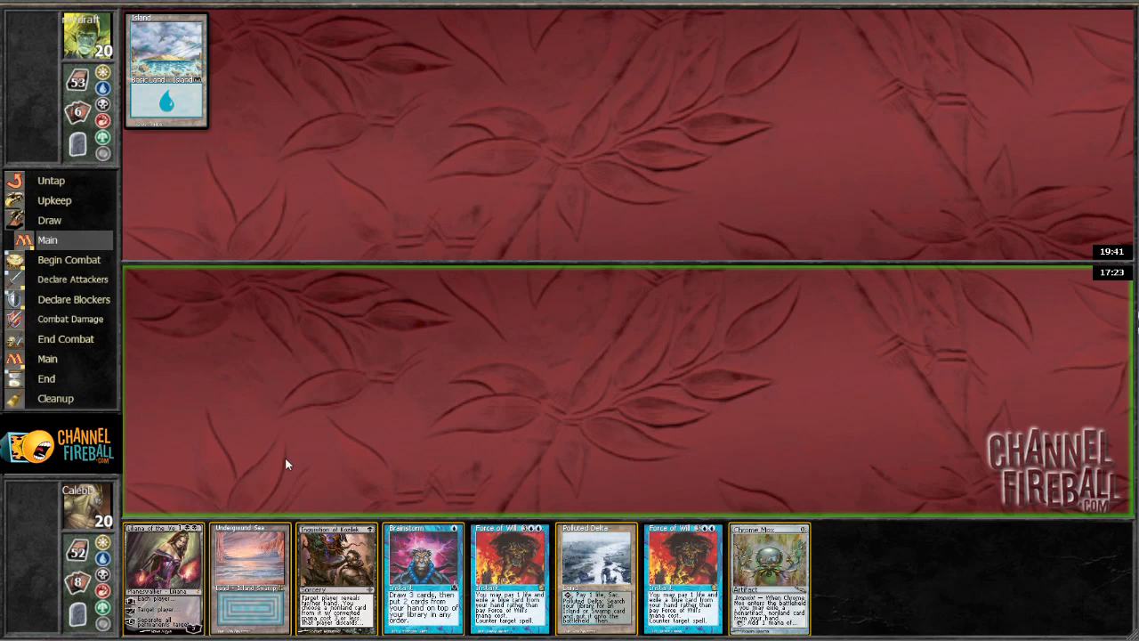
mouse_move(256, 569)
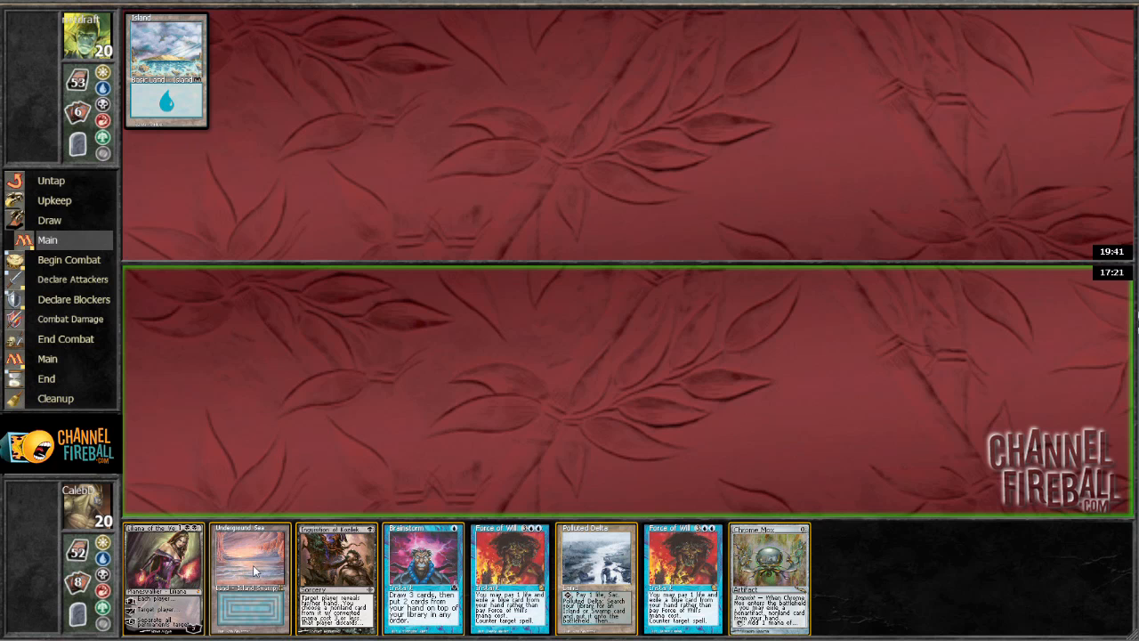
- Play Underground Sea onto the battlefield as the first land
left_click_drag(250, 578, 166, 450)
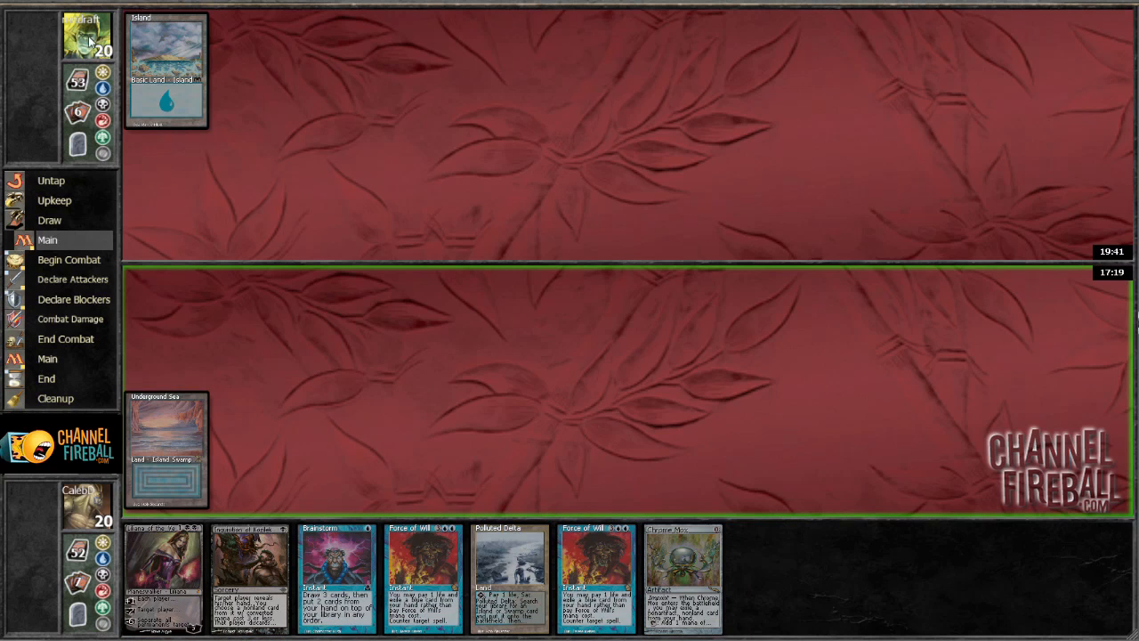
mouse_move(238, 459)
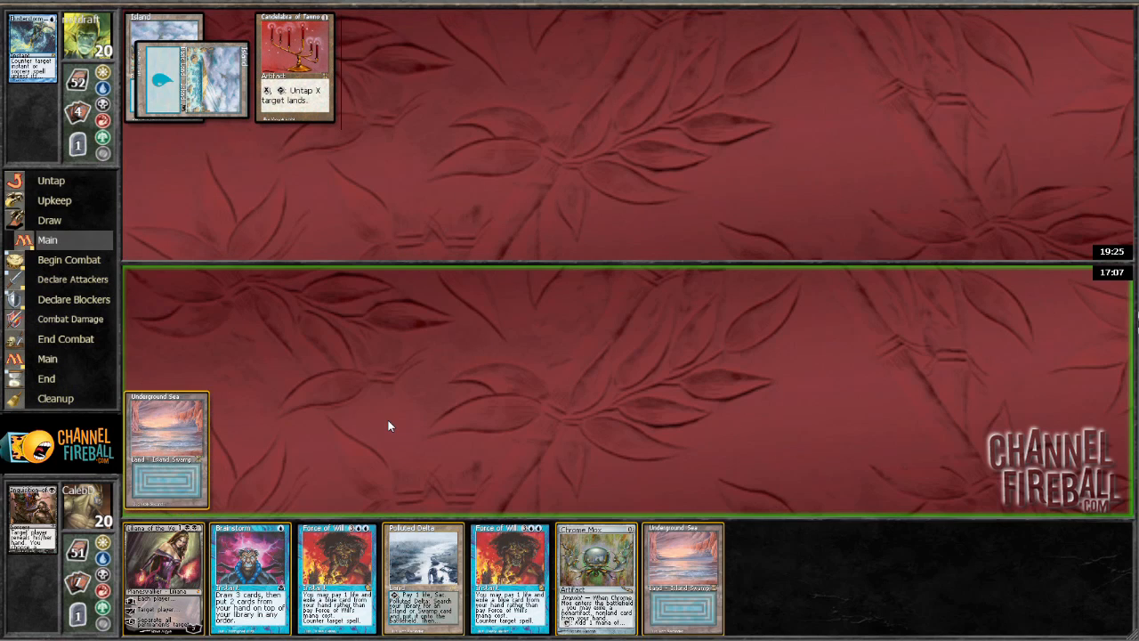
mouse_move(499, 406)
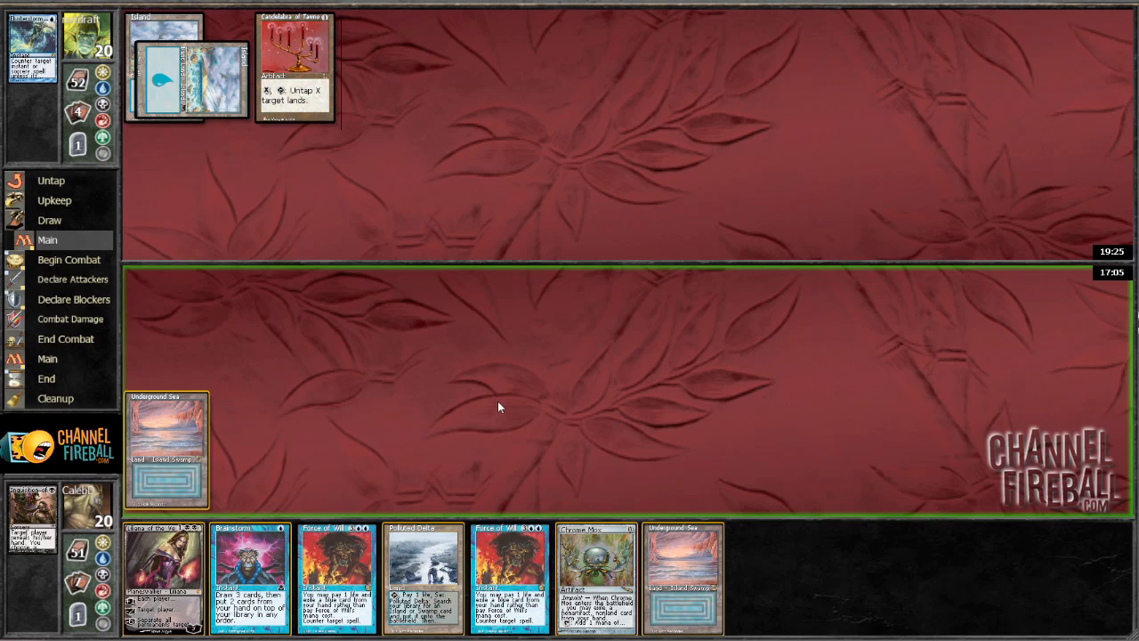
mouse_move(612, 464)
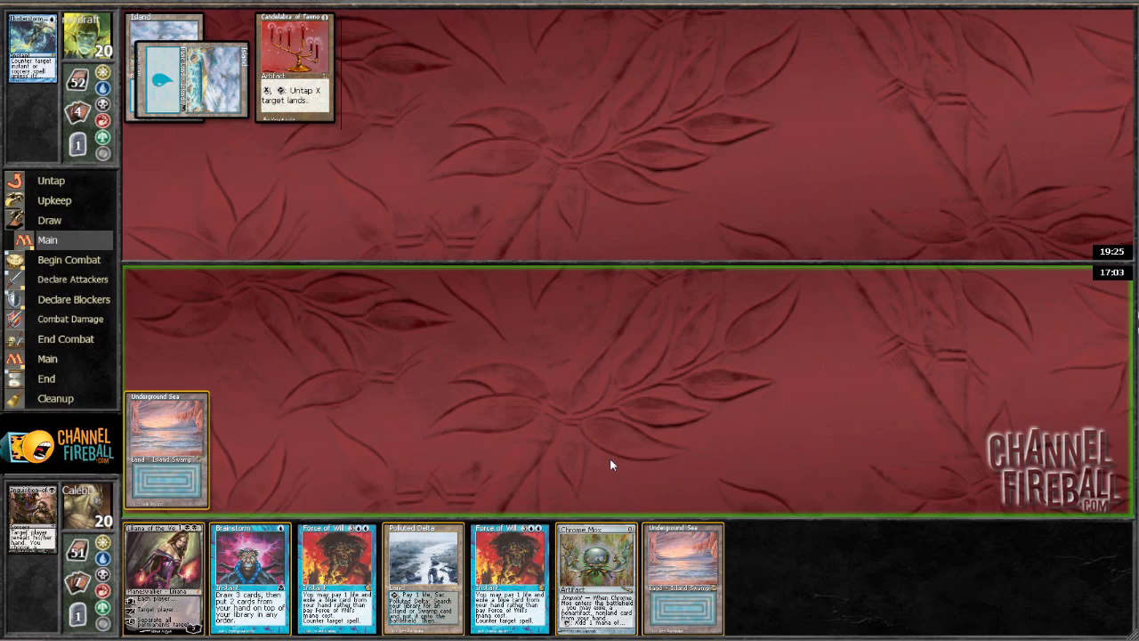
mouse_move(556, 509)
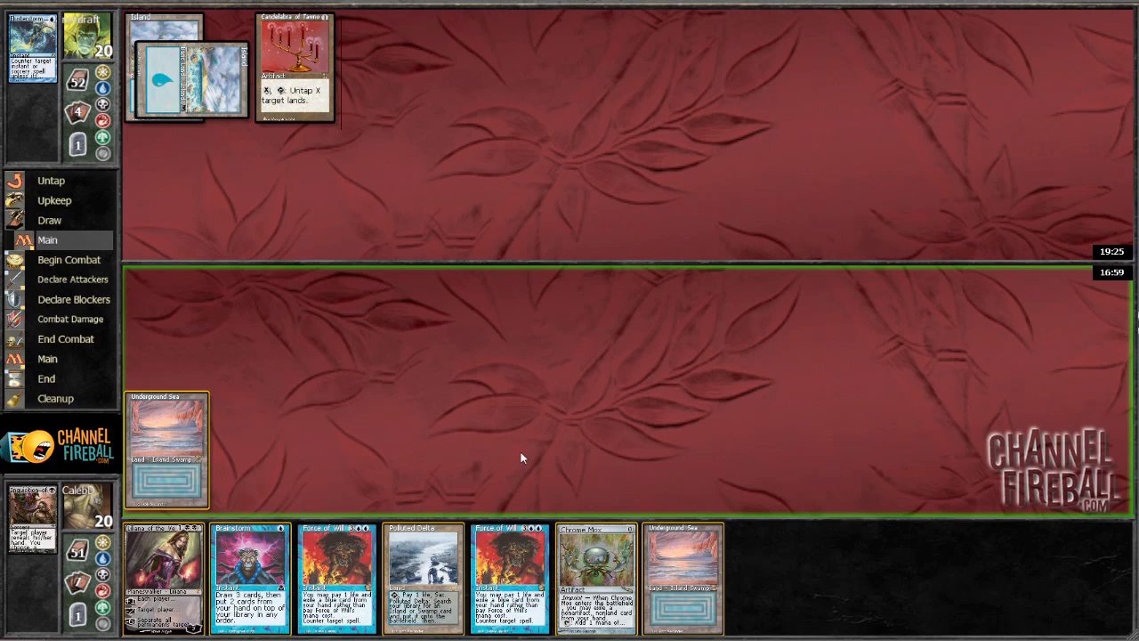
mouse_move(397, 481)
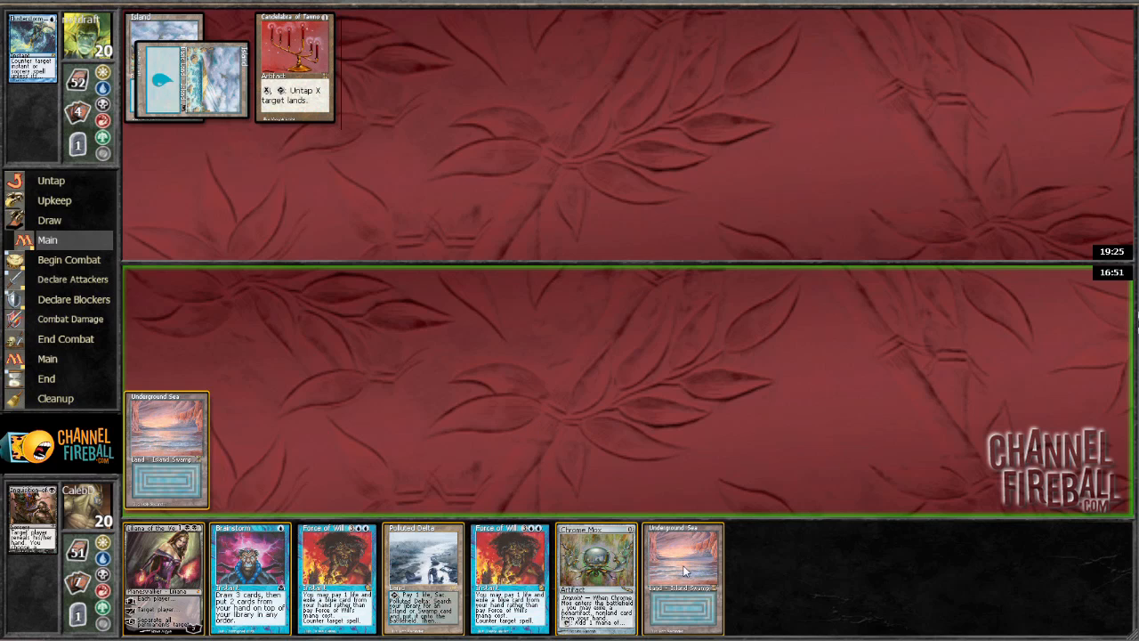
mouse_move(685, 556)
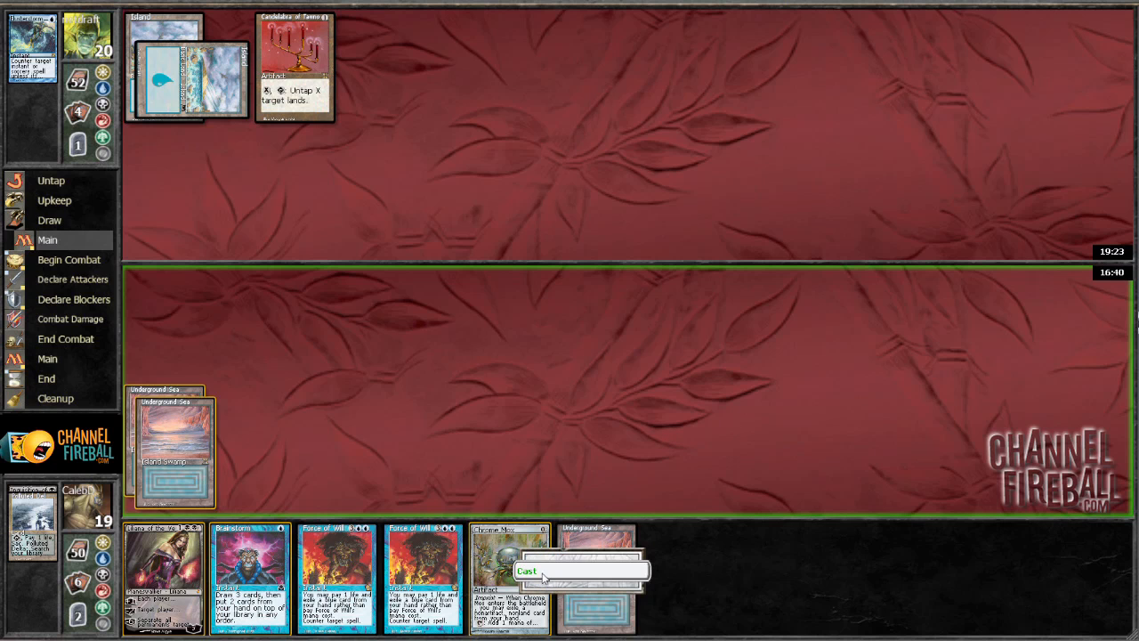
- Cast Chrome Mox imprinting Force of Will, then cast Liliana of the Veil
left_click(527, 569)
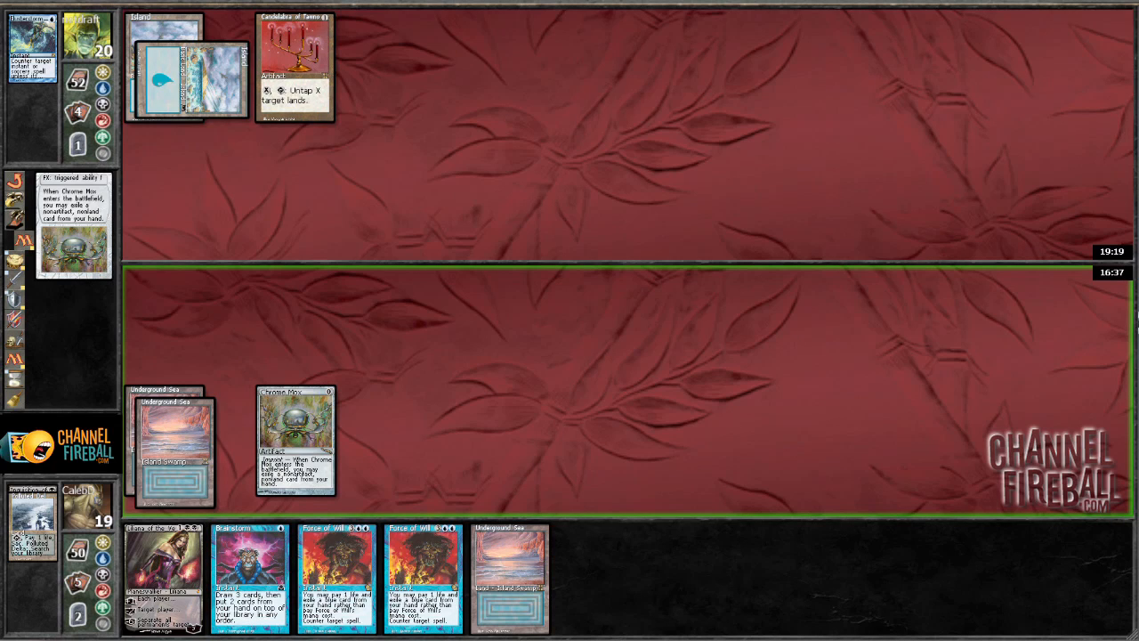
mouse_move(435, 410)
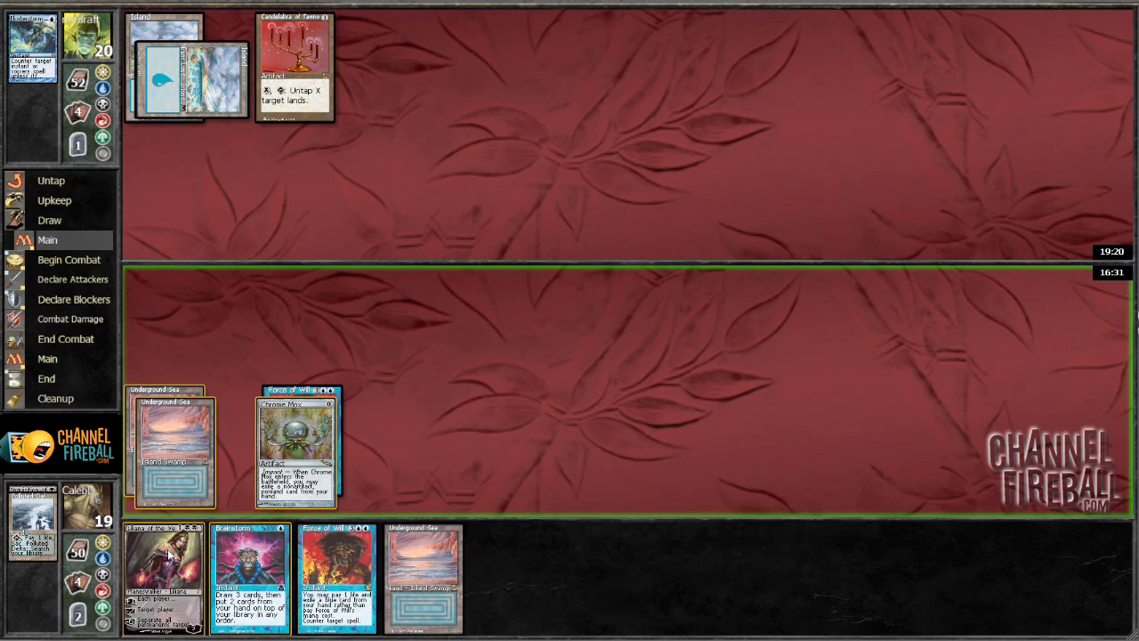
left_click(174, 445)
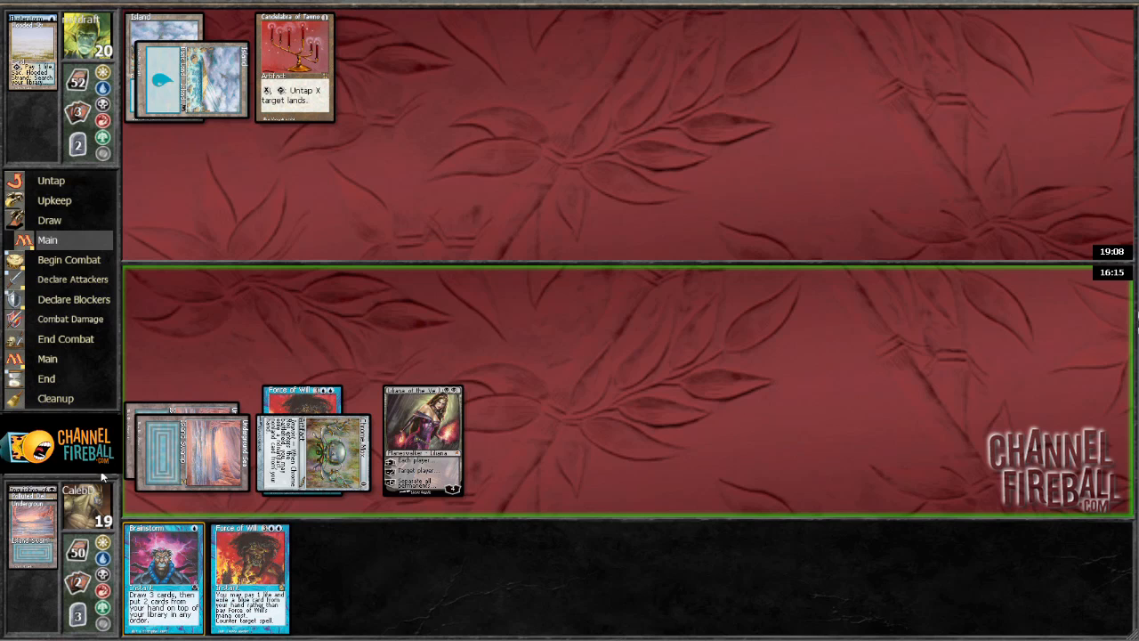
- Pass priority so the opponent's Repeal on Chrome Mox can resolve
left_click(68, 259)
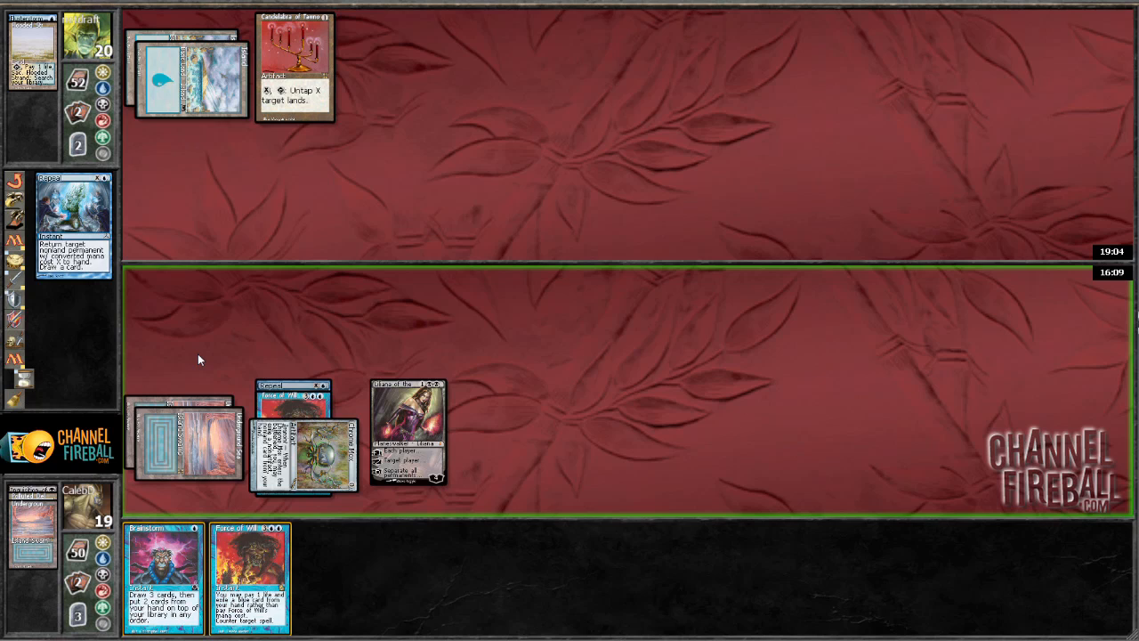
mouse_move(163, 390)
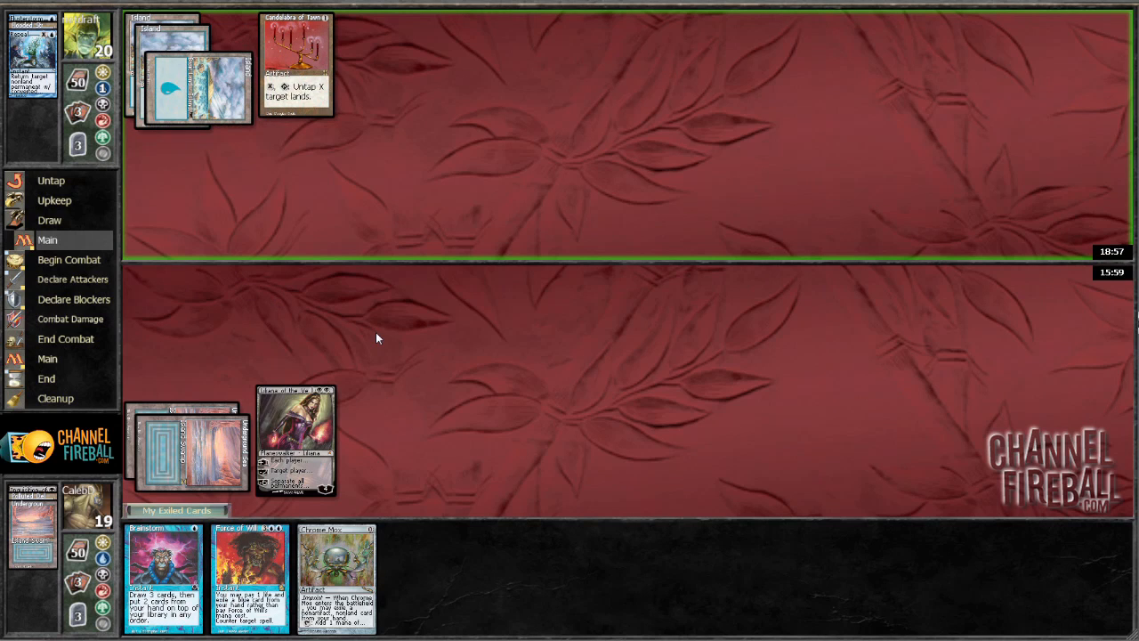
mouse_move(412, 383)
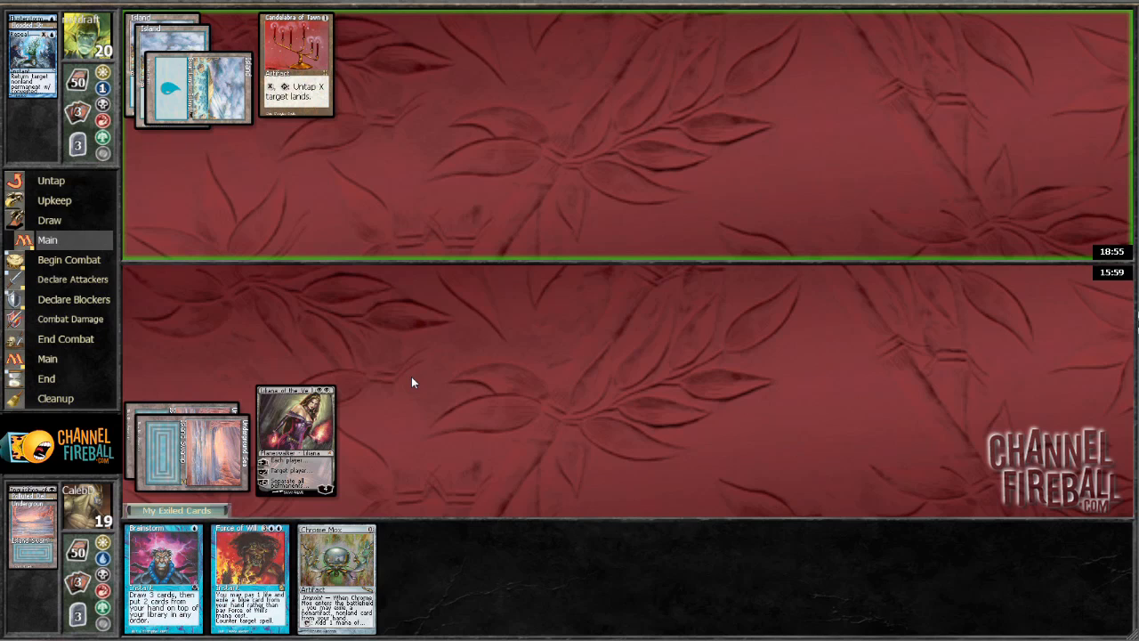
mouse_move(425, 394)
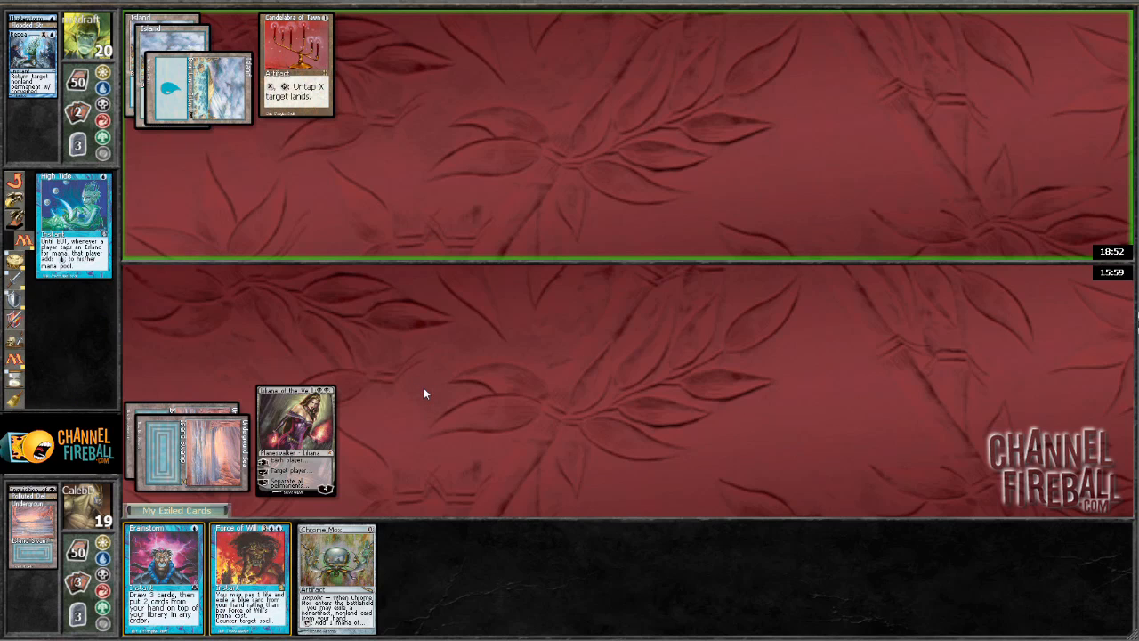
mouse_move(439, 409)
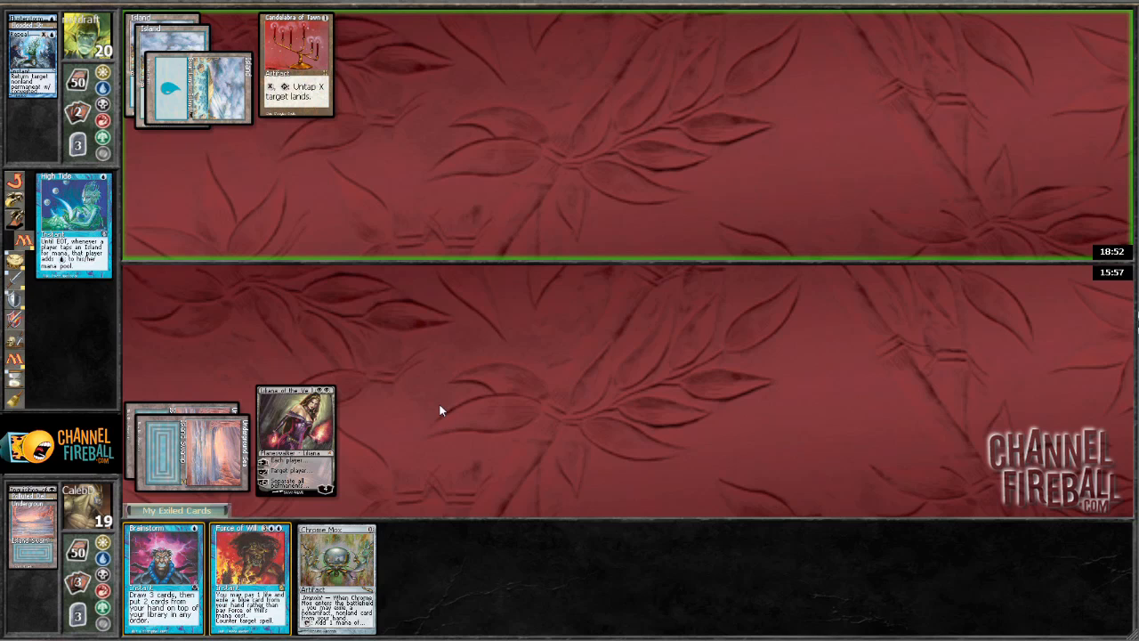
mouse_move(262, 353)
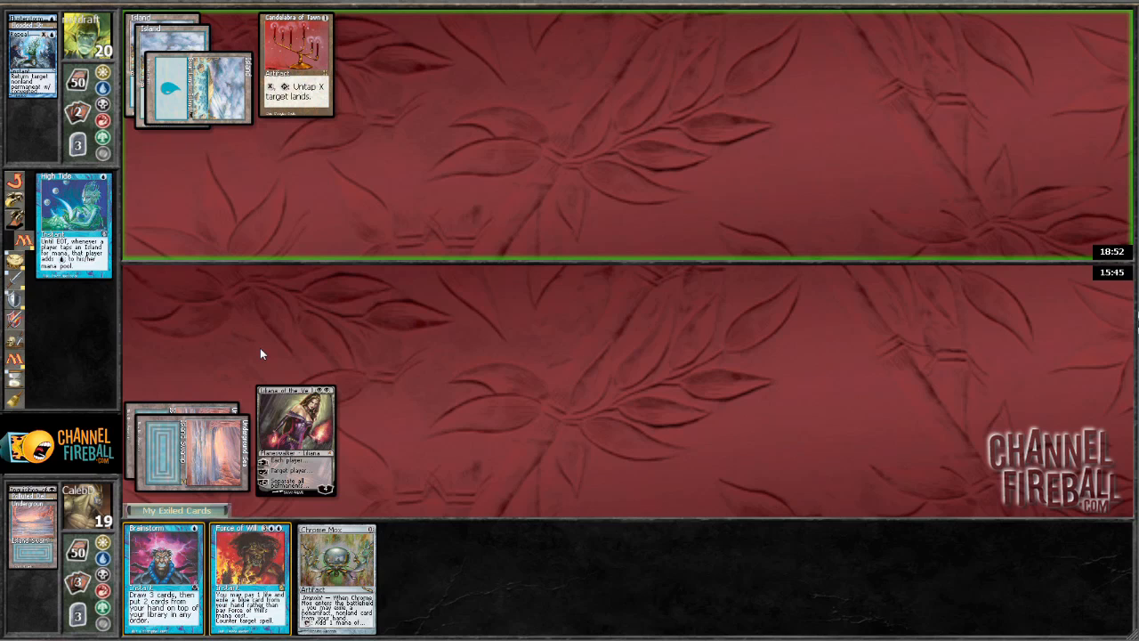
mouse_move(190, 360)
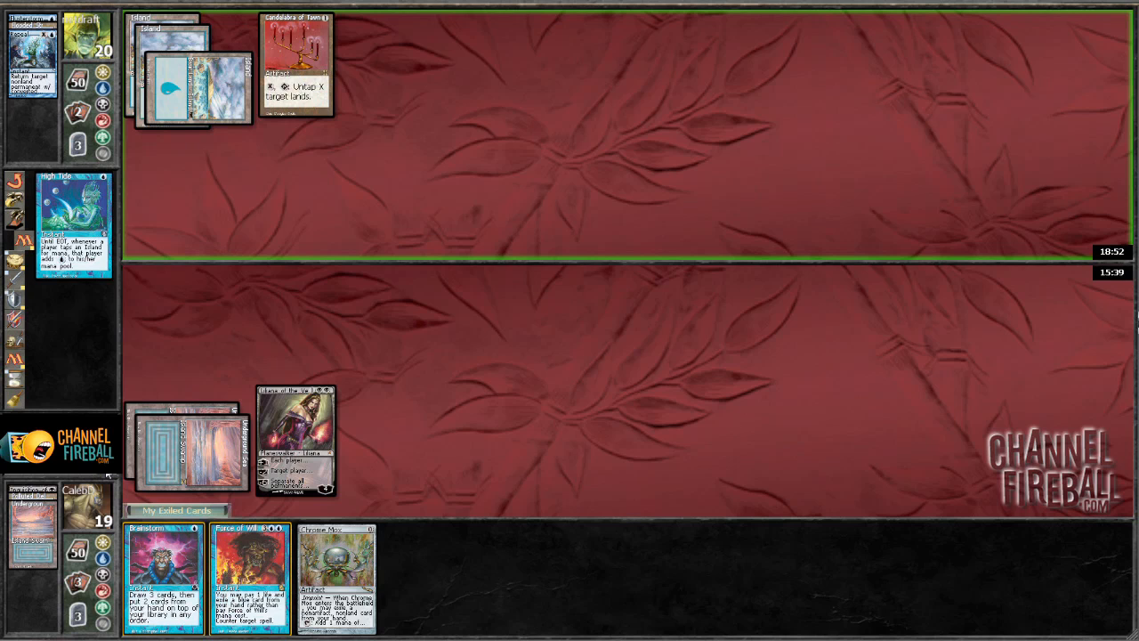
mouse_move(187, 365)
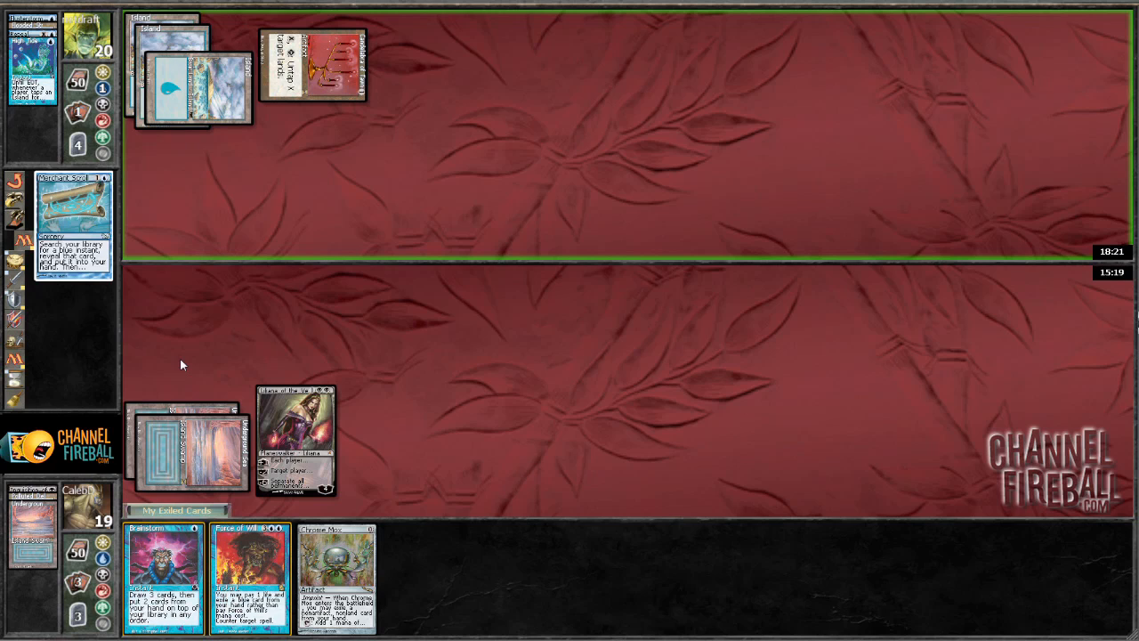
mouse_move(159, 347)
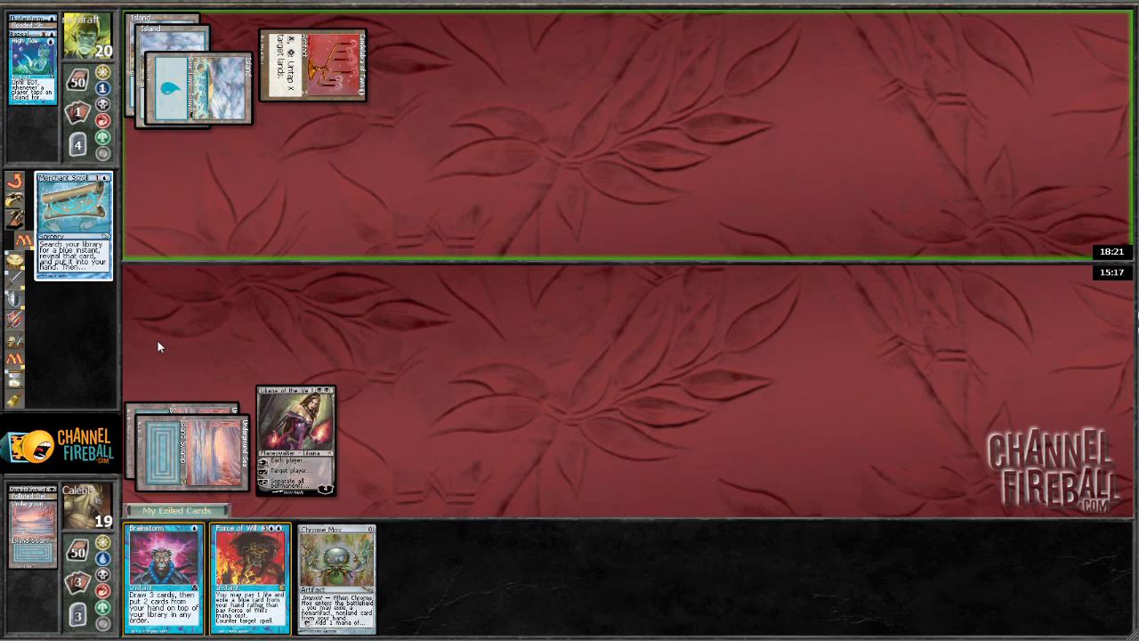
mouse_move(194, 122)
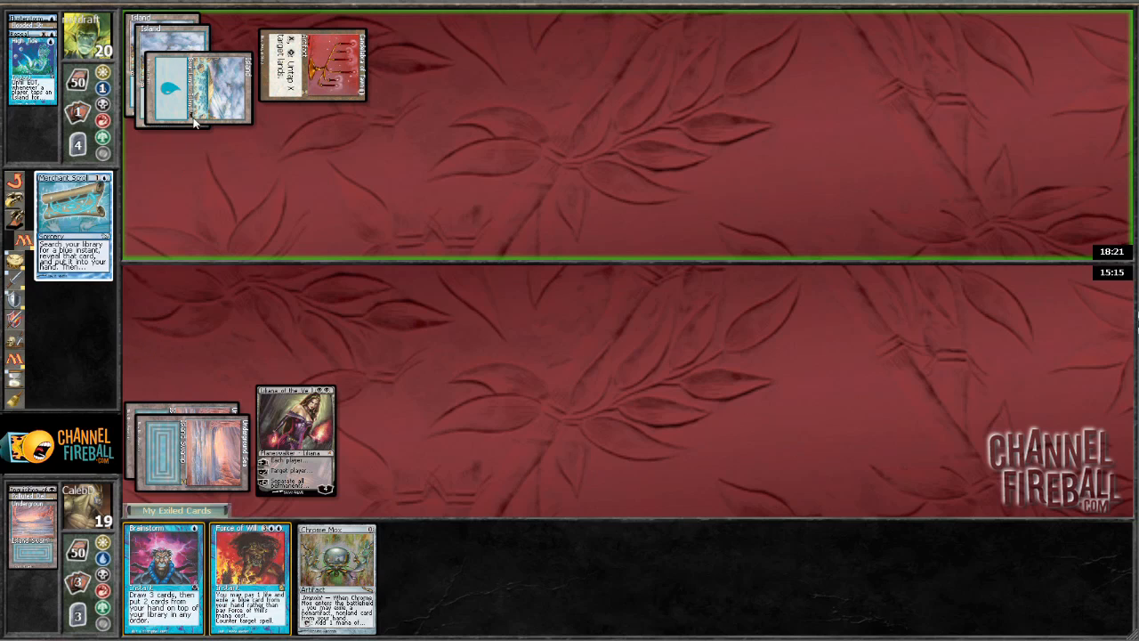
mouse_move(139, 320)
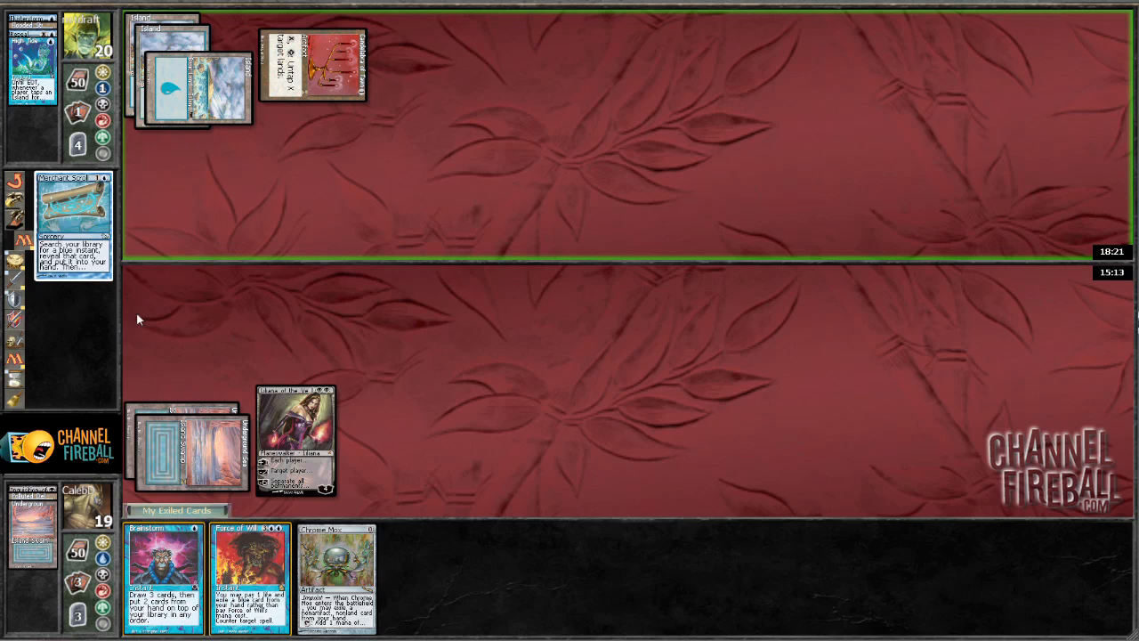
mouse_move(105, 476)
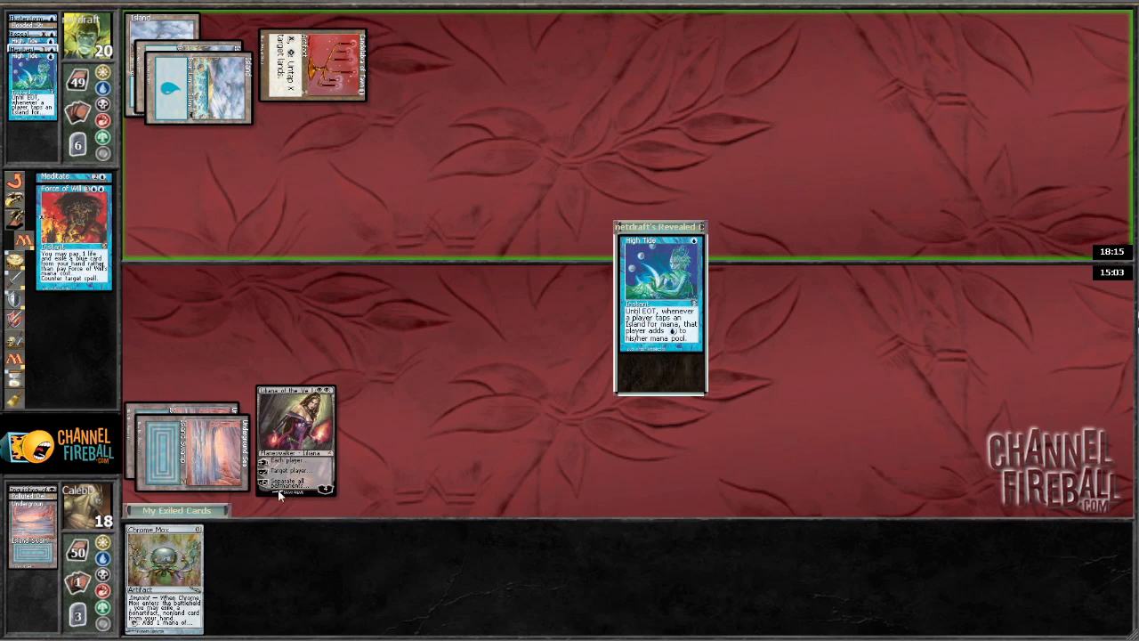
mouse_move(473, 395)
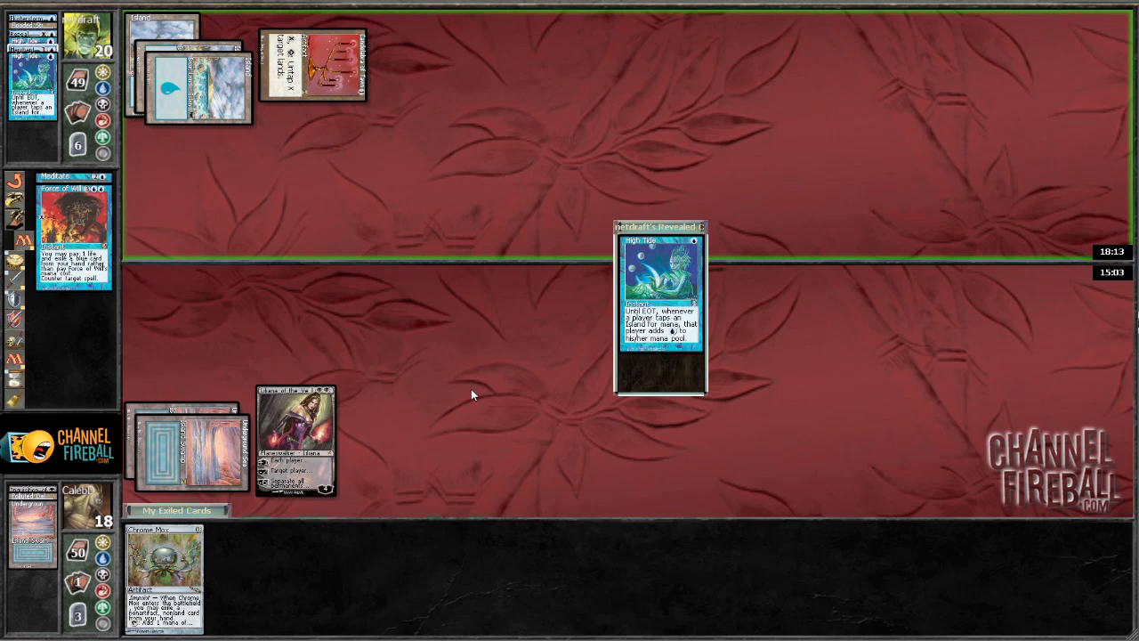